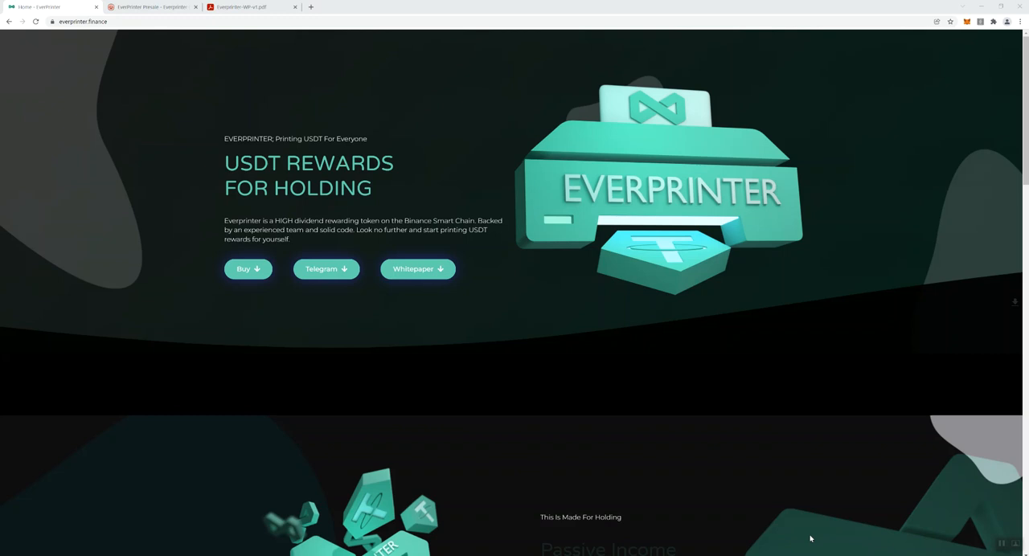
pyautogui.moveTo(785, 514)
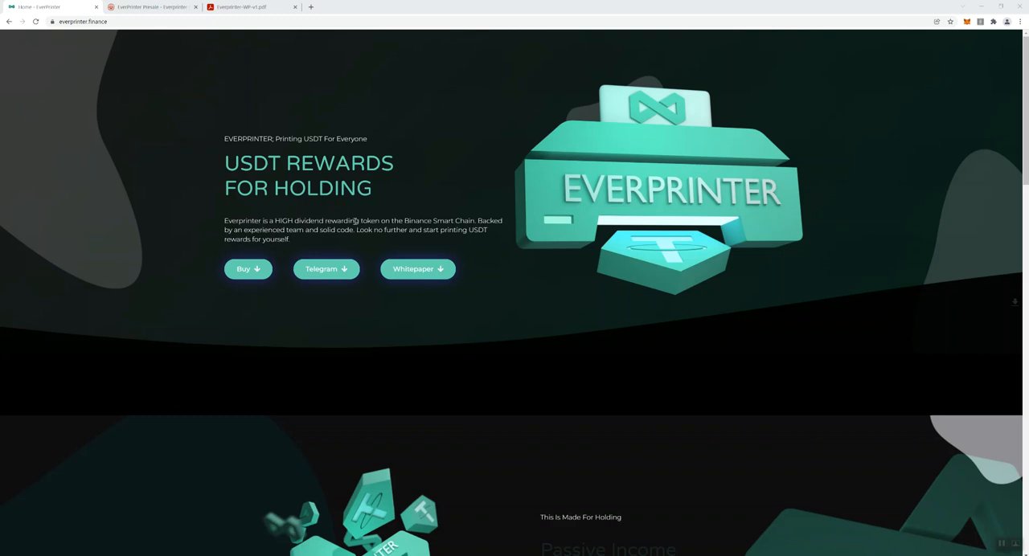
pyautogui.moveTo(468, 229)
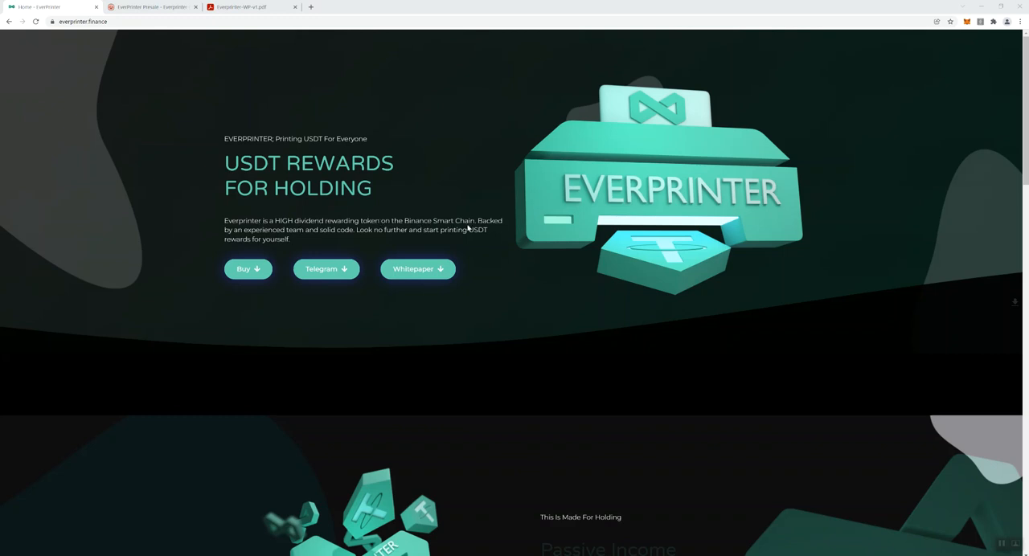
pyautogui.moveTo(308, 231)
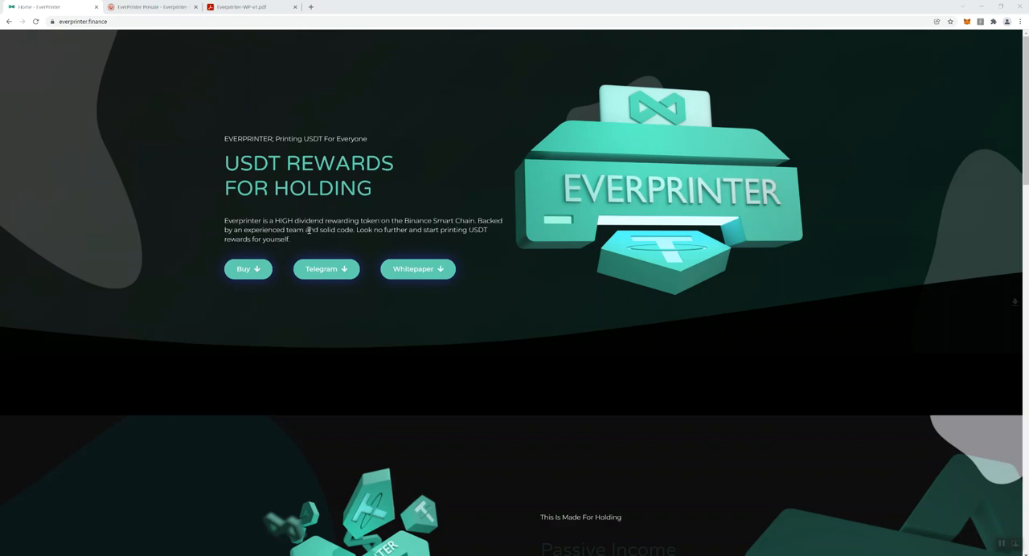
pyautogui.moveTo(427, 241)
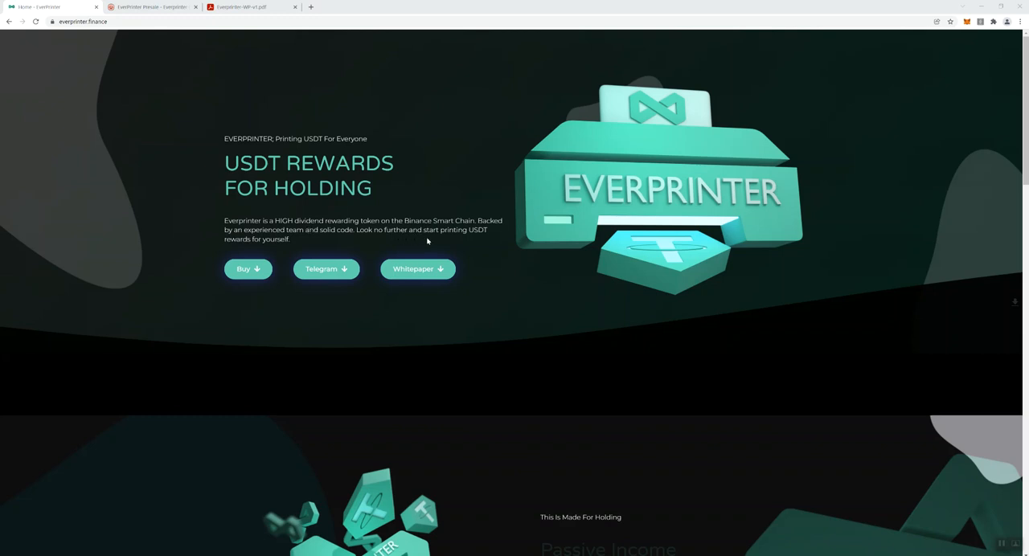
pyautogui.moveTo(313, 246)
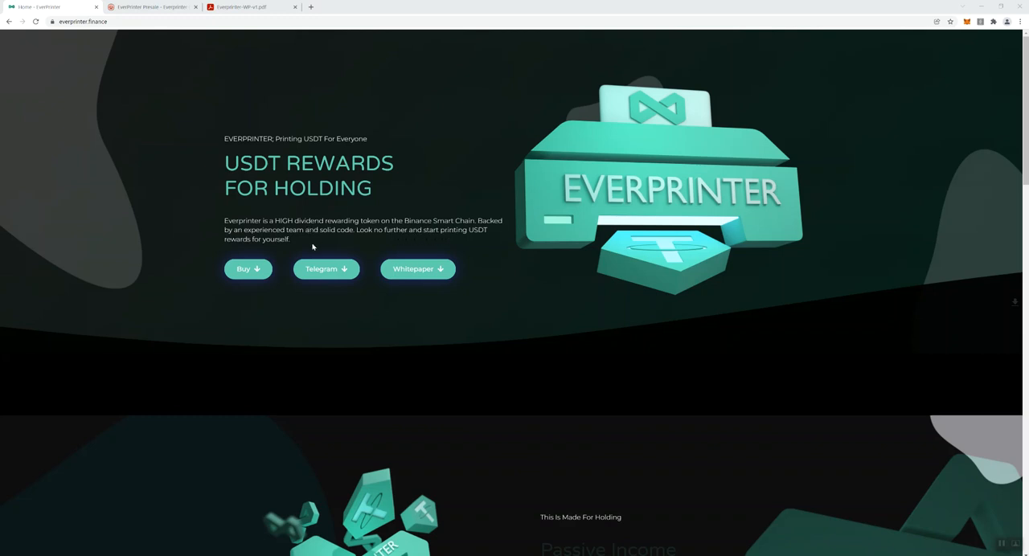
pyautogui.moveTo(585, 231)
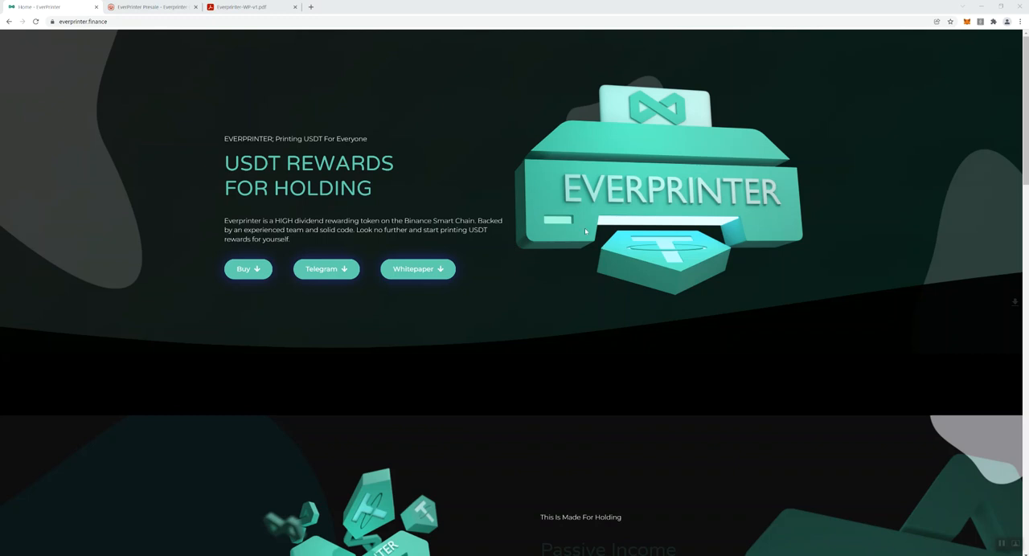
pyautogui.moveTo(666, 260)
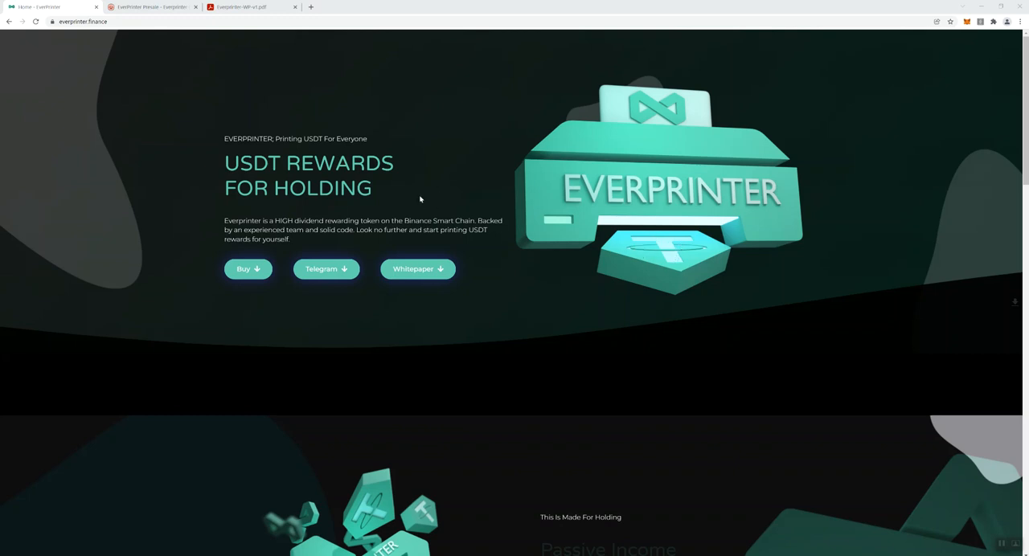
pyautogui.moveTo(186, 200)
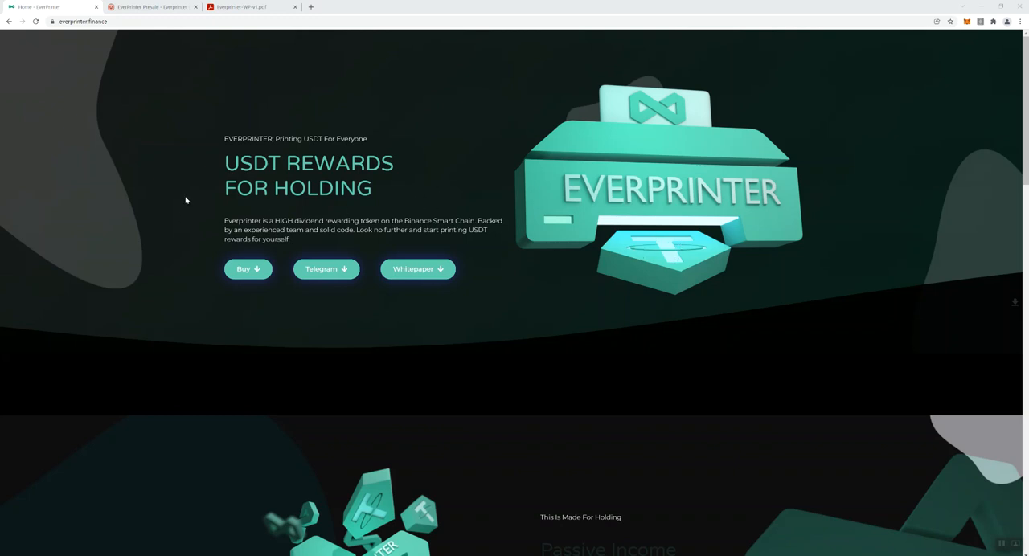
pyautogui.moveTo(248, 269)
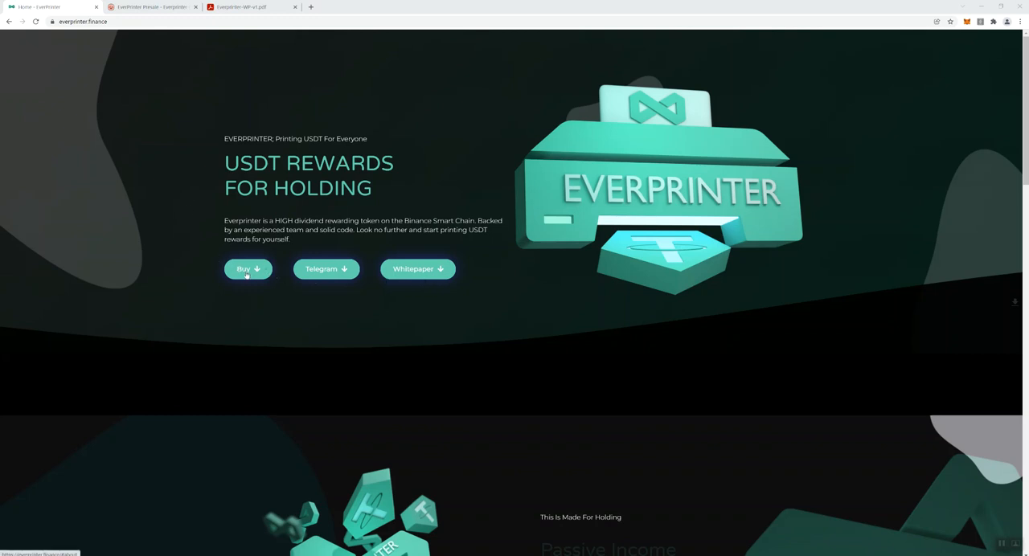
pyautogui.moveTo(412, 269)
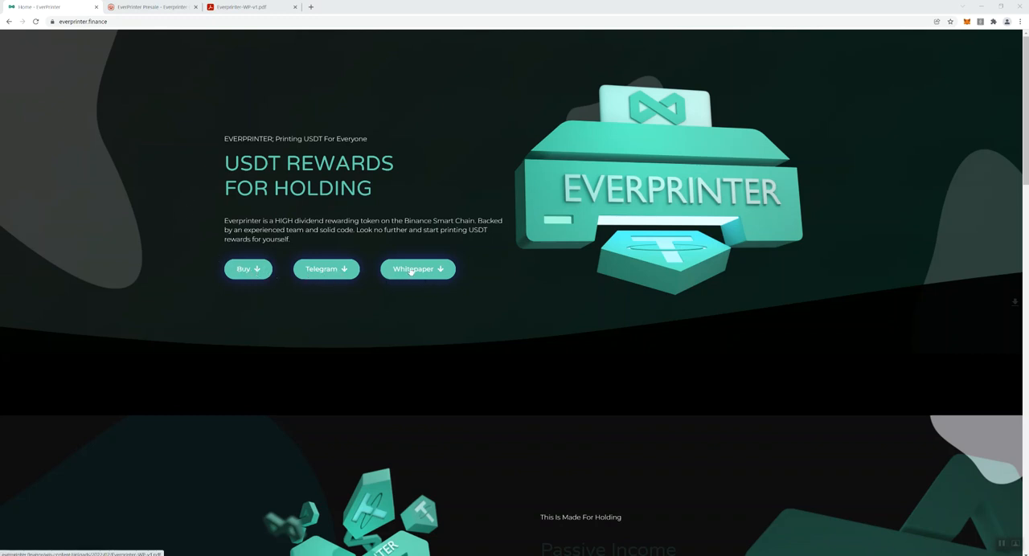
pyautogui.moveTo(458, 314)
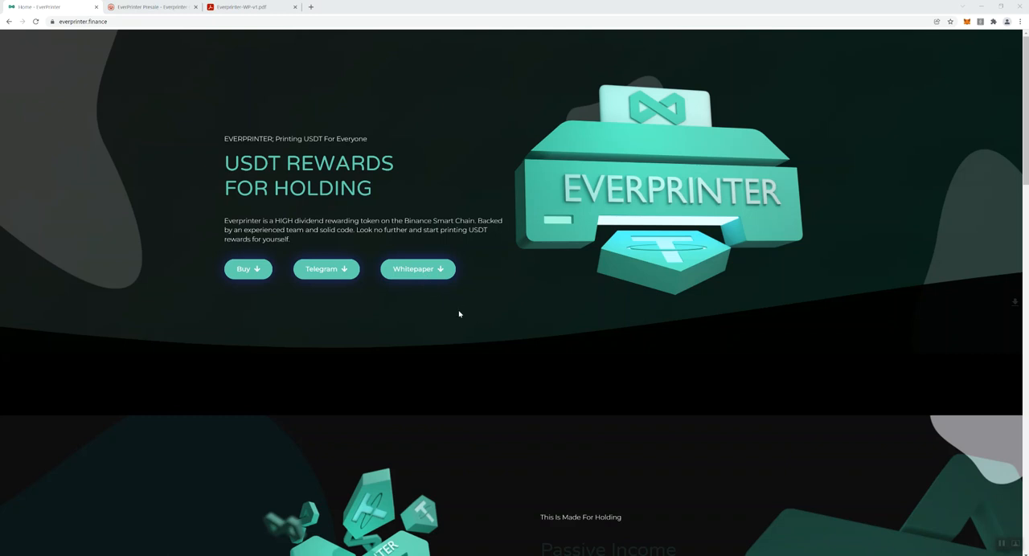
pyautogui.moveTo(114, 103)
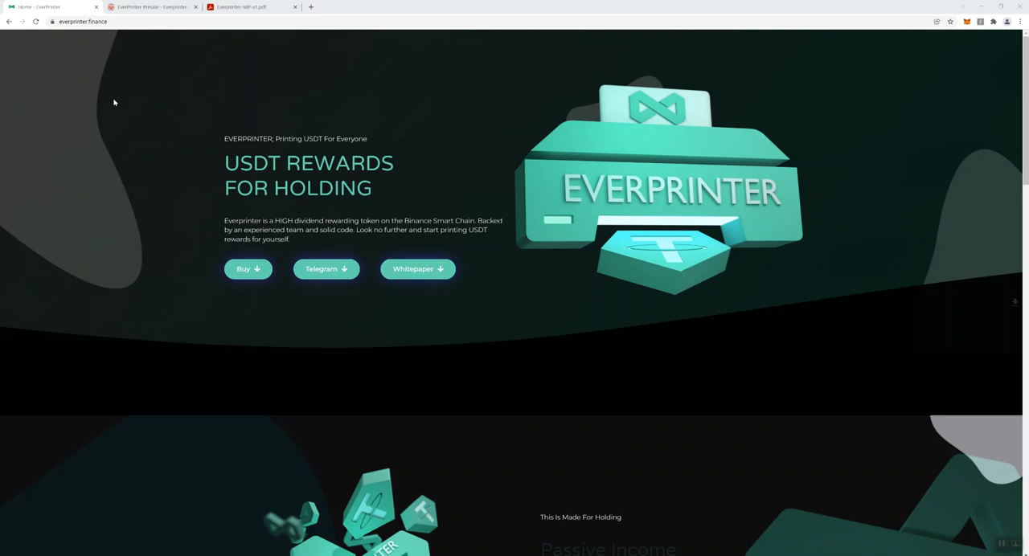
pyautogui.moveTo(134, 102)
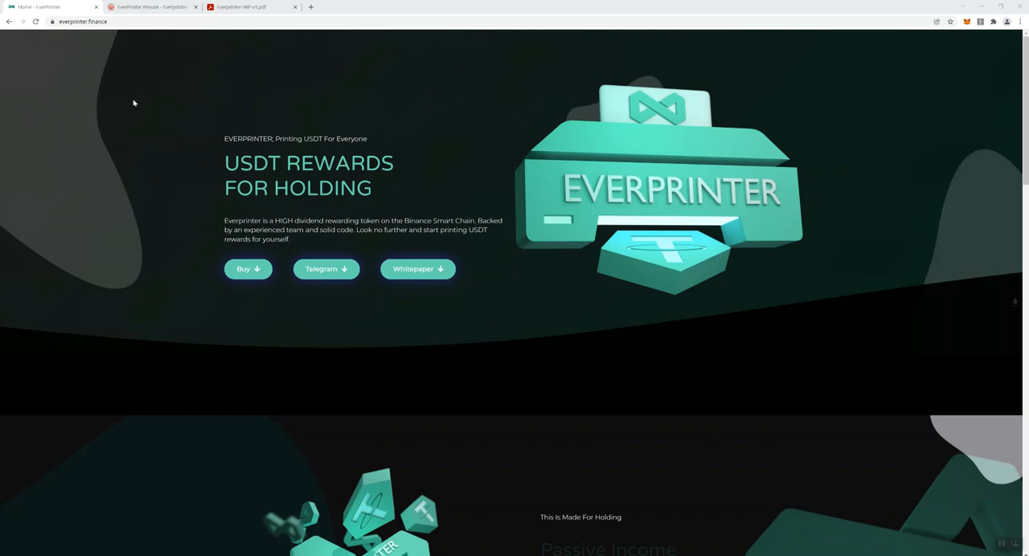
pyautogui.moveTo(138, 76)
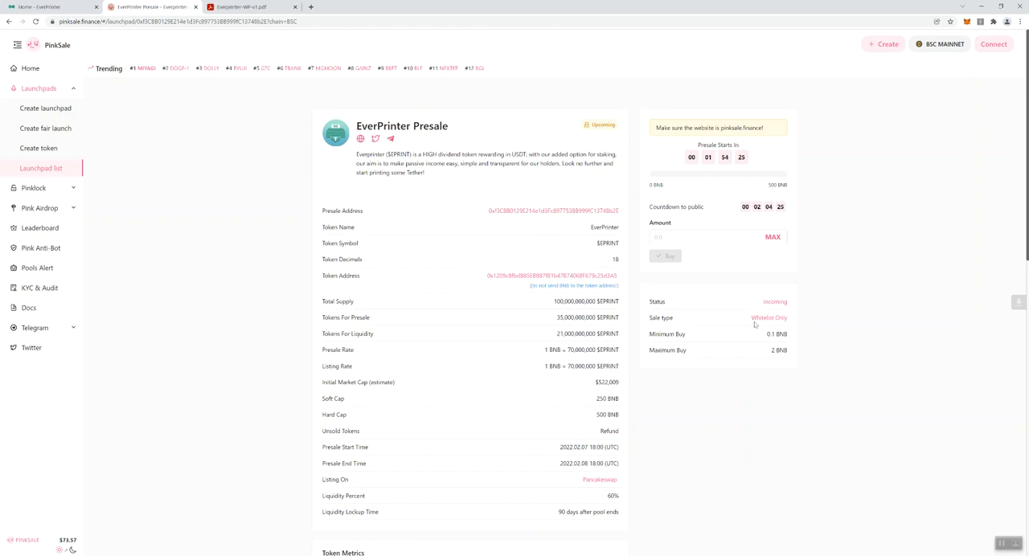
# Scroll down to the EverPrinter Token Metrics chart and back to the presale overview.
pyautogui.scroll(-3)
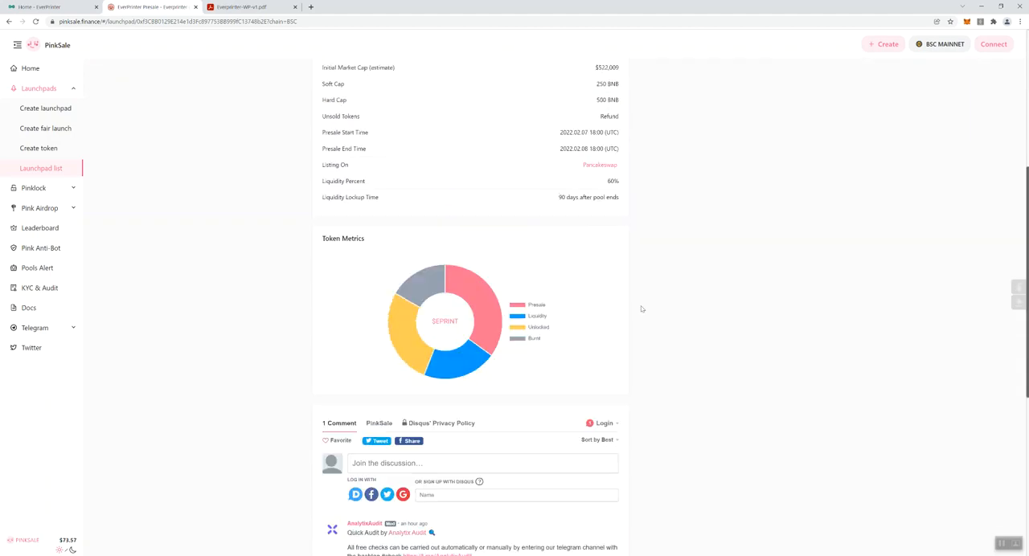
pyautogui.scroll(3)
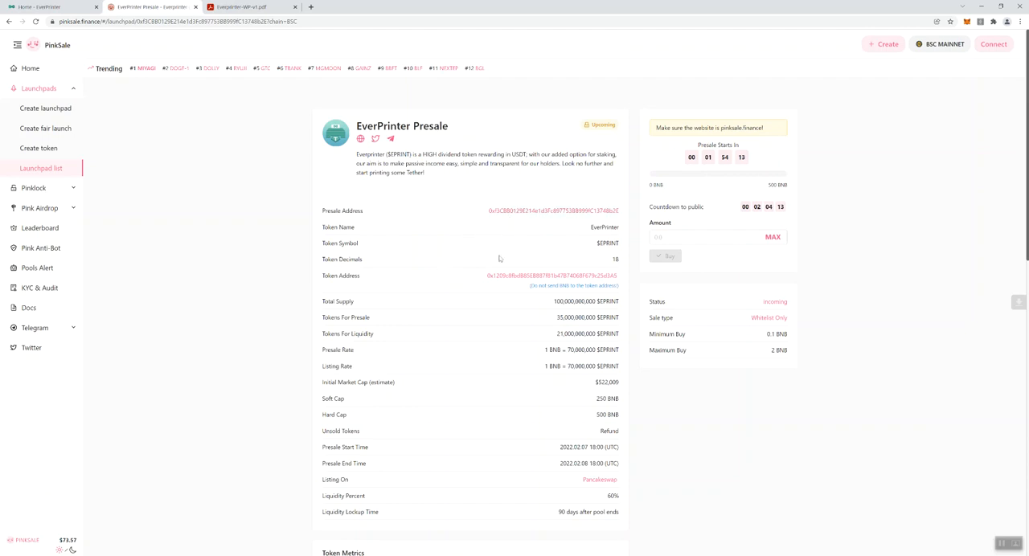
pyautogui.moveTo(491, 303)
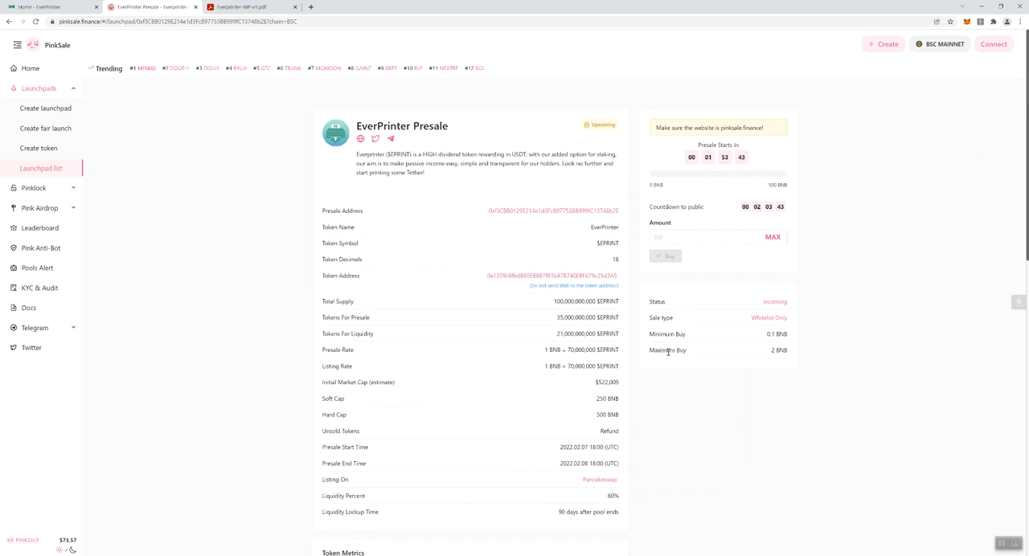
pyautogui.moveTo(488, 384)
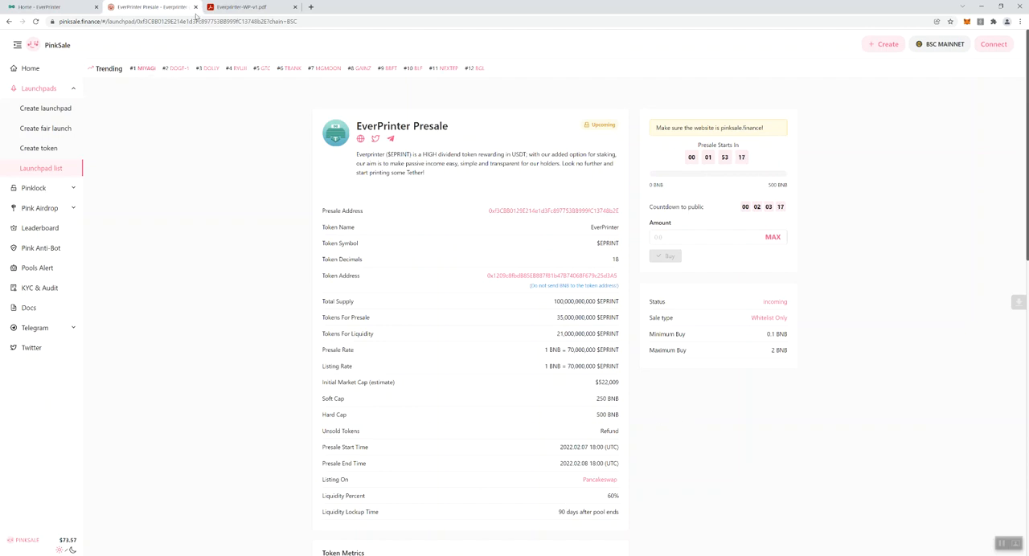
# Close the PinkSale presale tab, leaving the Everprinter-WP-v1.pdf whitepaper showing.
pyautogui.click(143, 6)
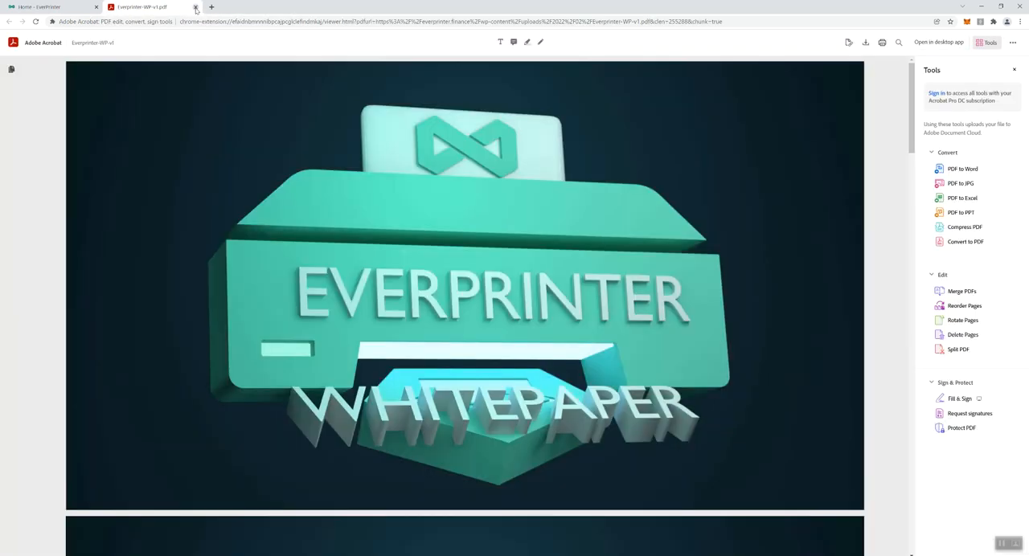
pyautogui.moveTo(263, 293)
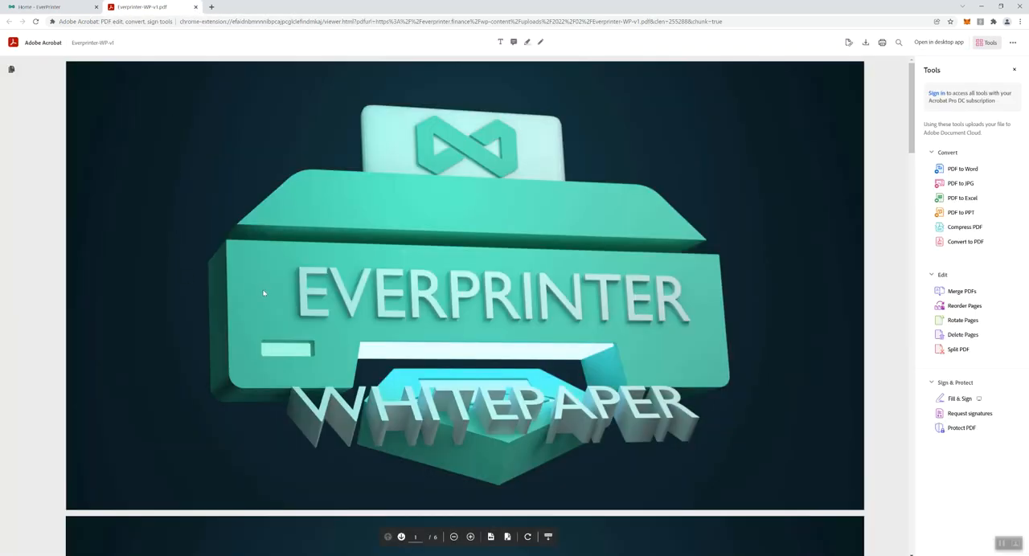
pyautogui.moveTo(687, 239)
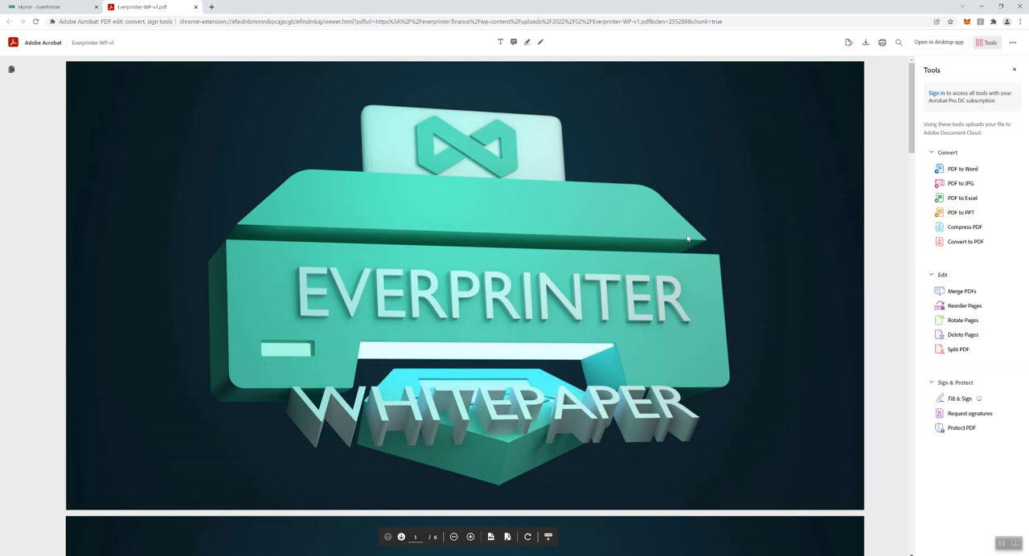
pyautogui.moveTo(403, 353)
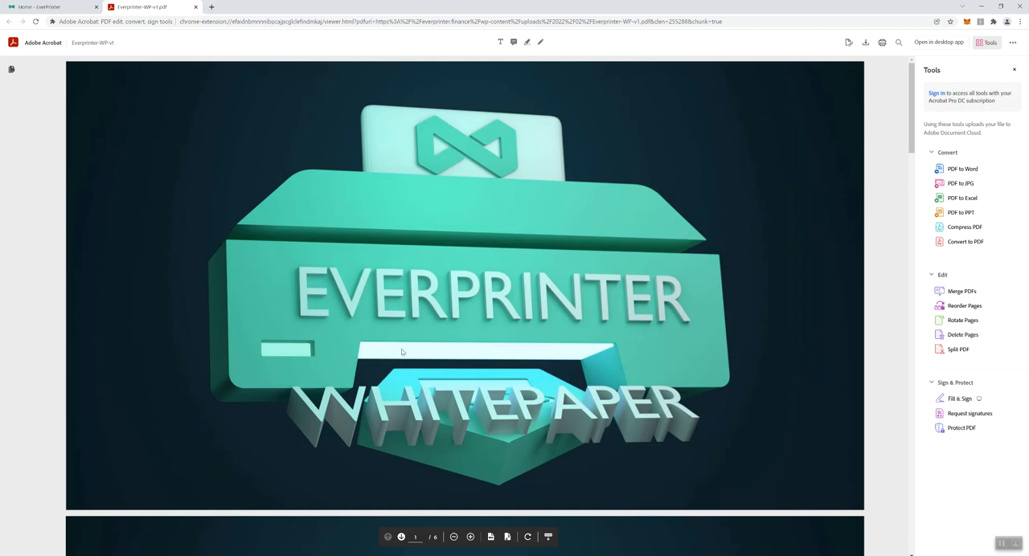
pyautogui.moveTo(469, 279)
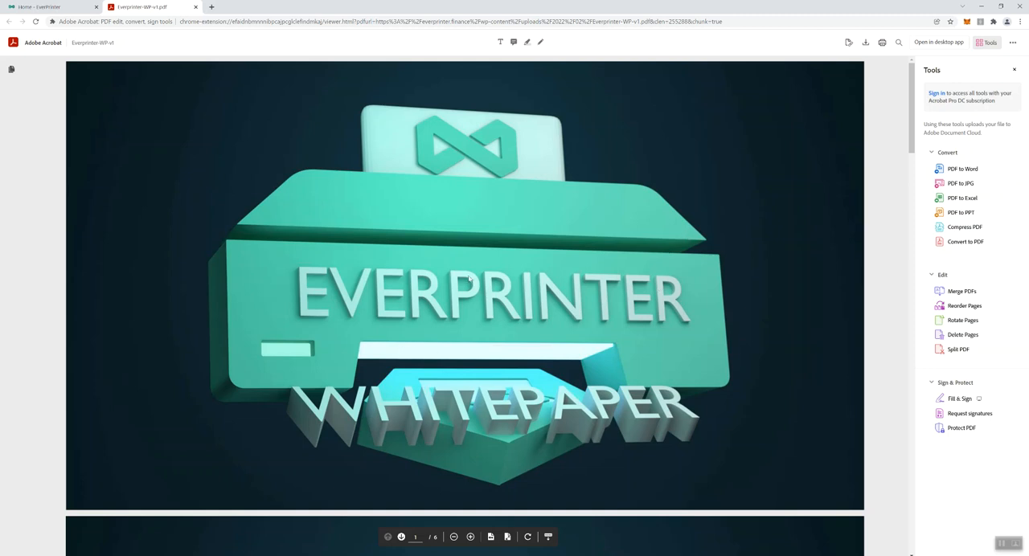
pyautogui.moveTo(123, 101)
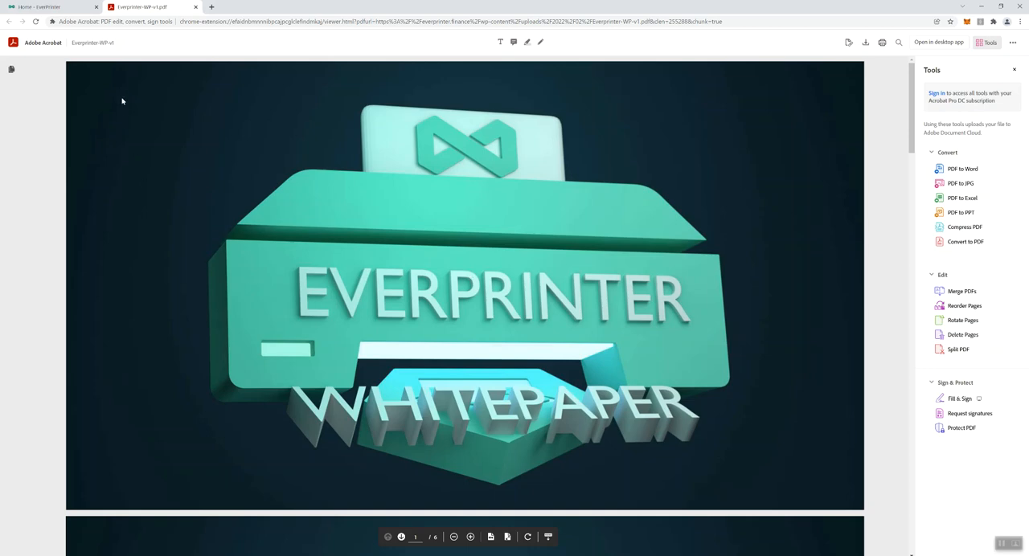
# Return to the Everprinter homepage and scroll to the Passive Income Made Easy section.
pyautogui.click(48, 7)
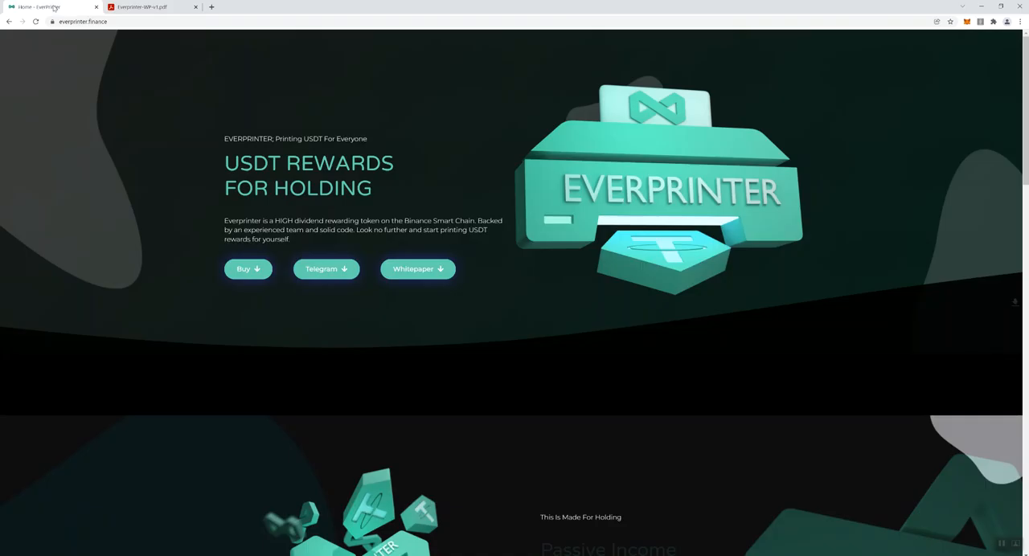
pyautogui.scroll(-3)
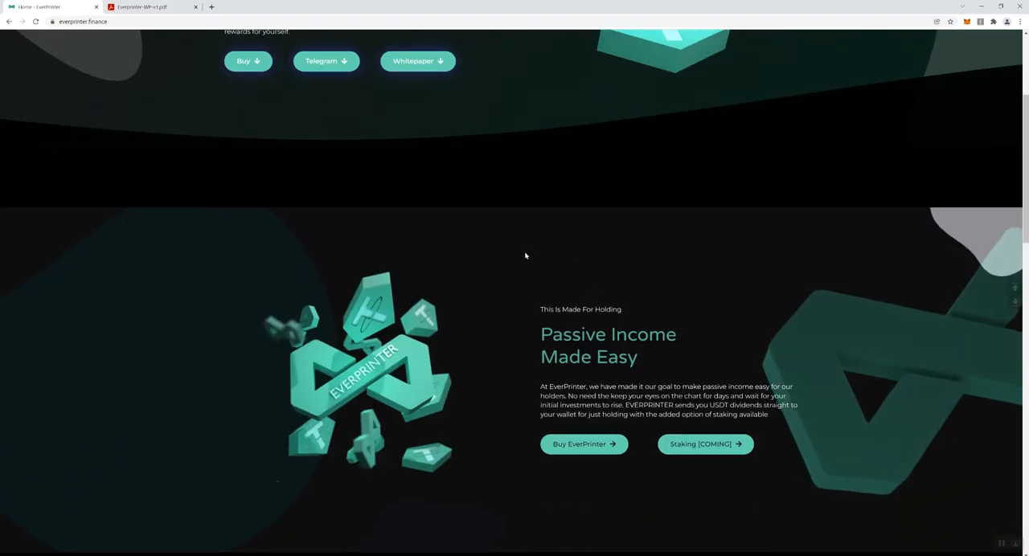
pyautogui.scroll(-3)
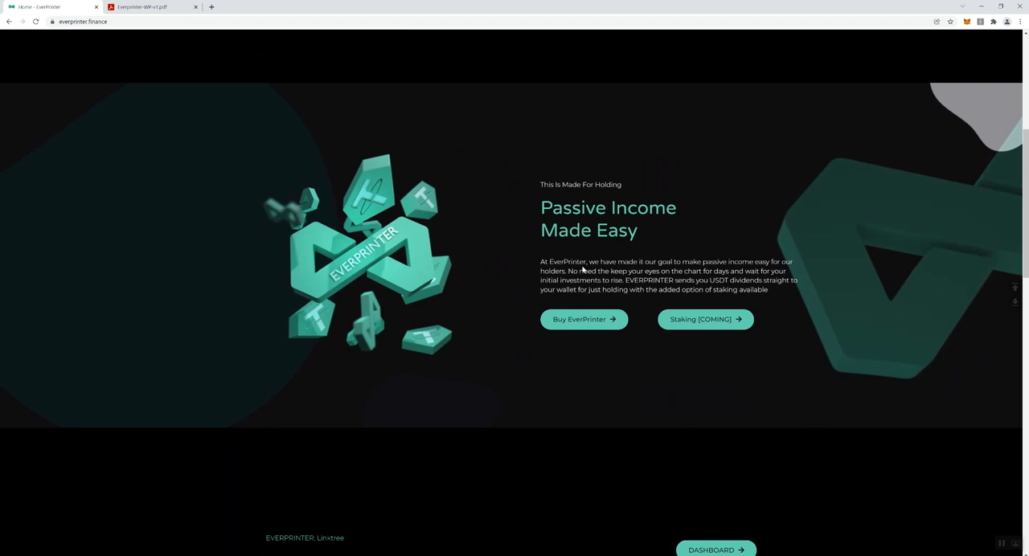
pyautogui.moveTo(540, 279)
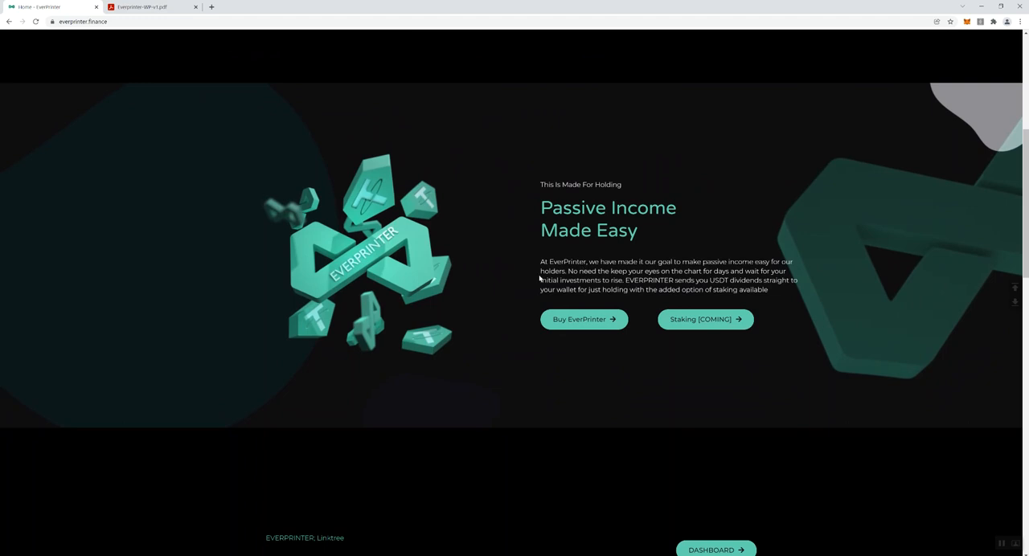
pyautogui.moveTo(540, 289)
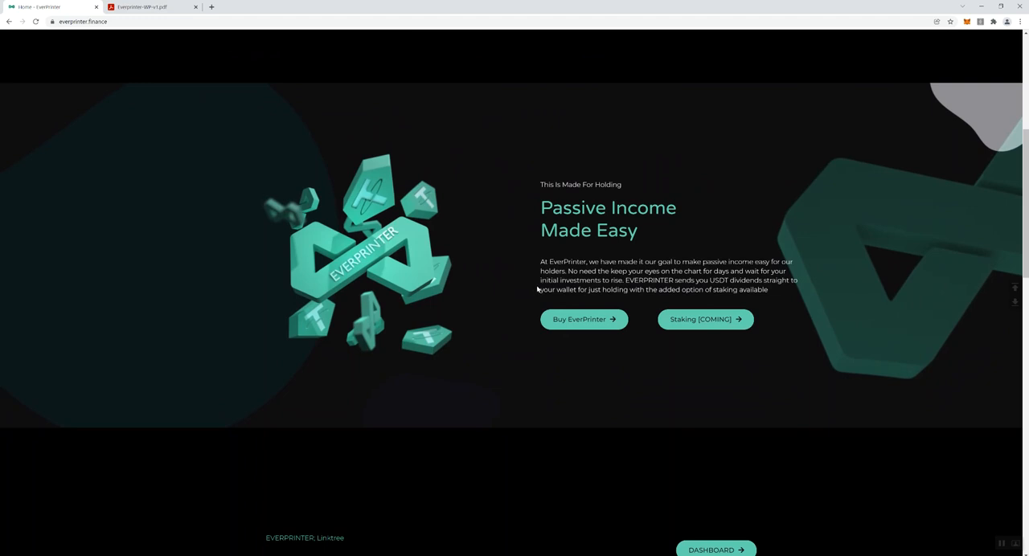
pyautogui.moveTo(530, 294)
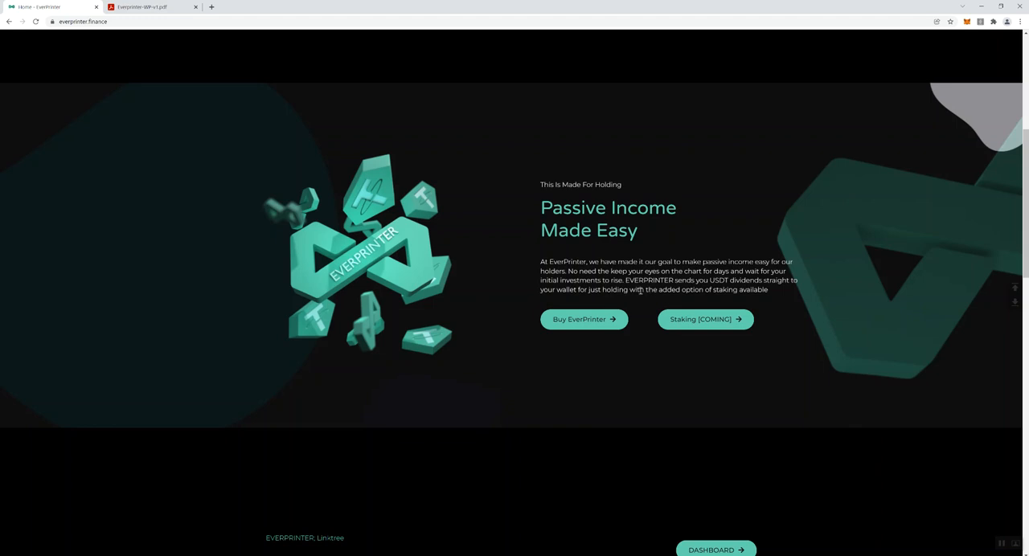
pyautogui.moveTo(472, 317)
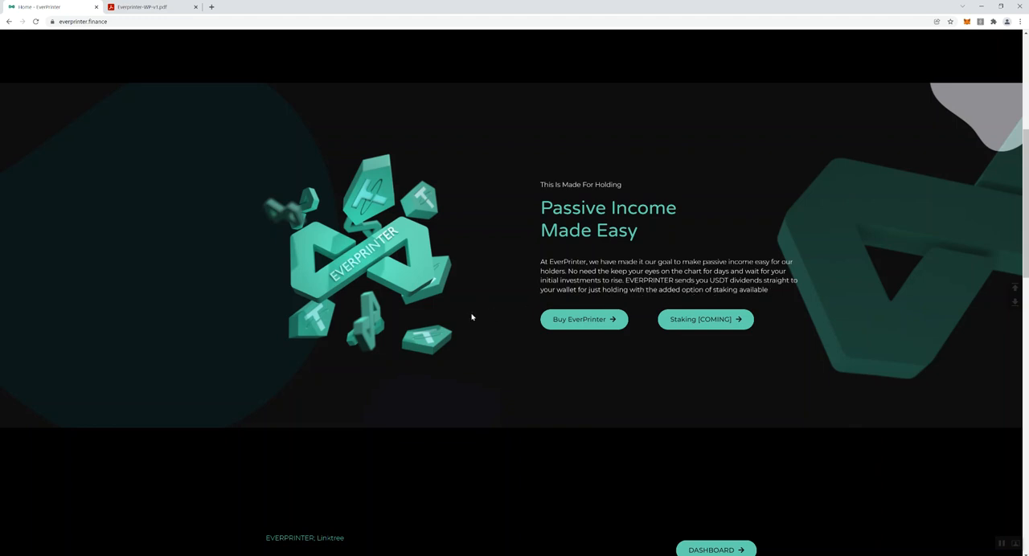
pyautogui.moveTo(724, 259)
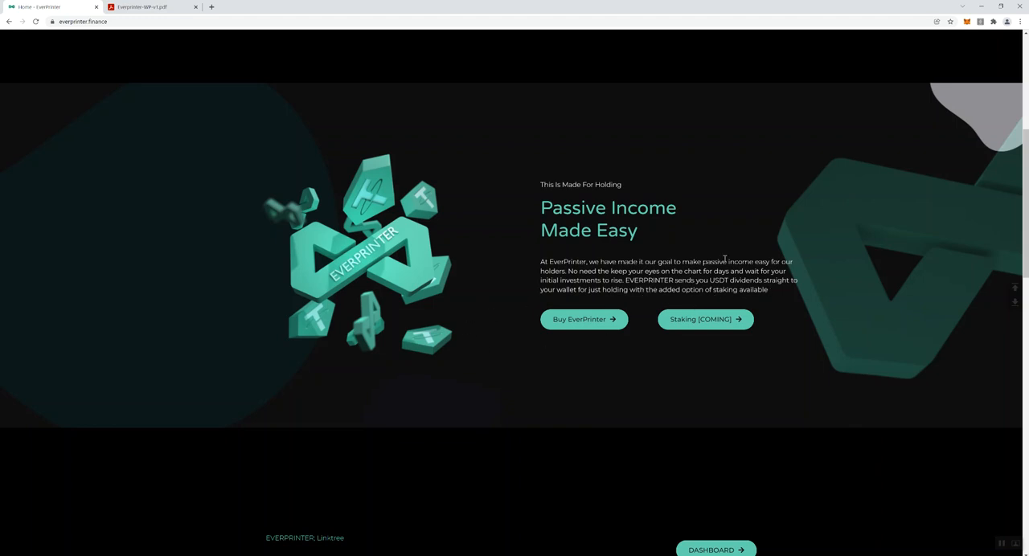
pyautogui.moveTo(516, 328)
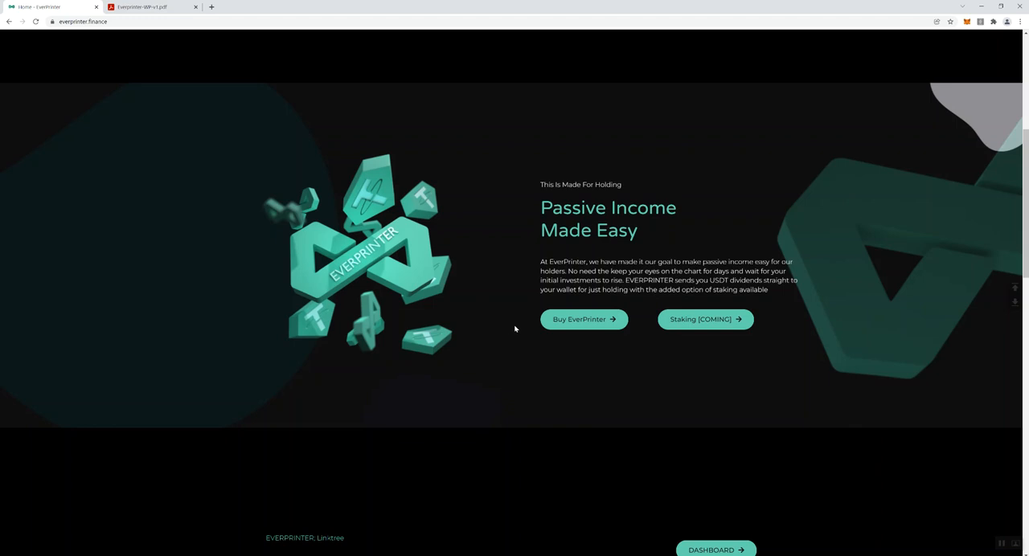
pyautogui.moveTo(554, 364)
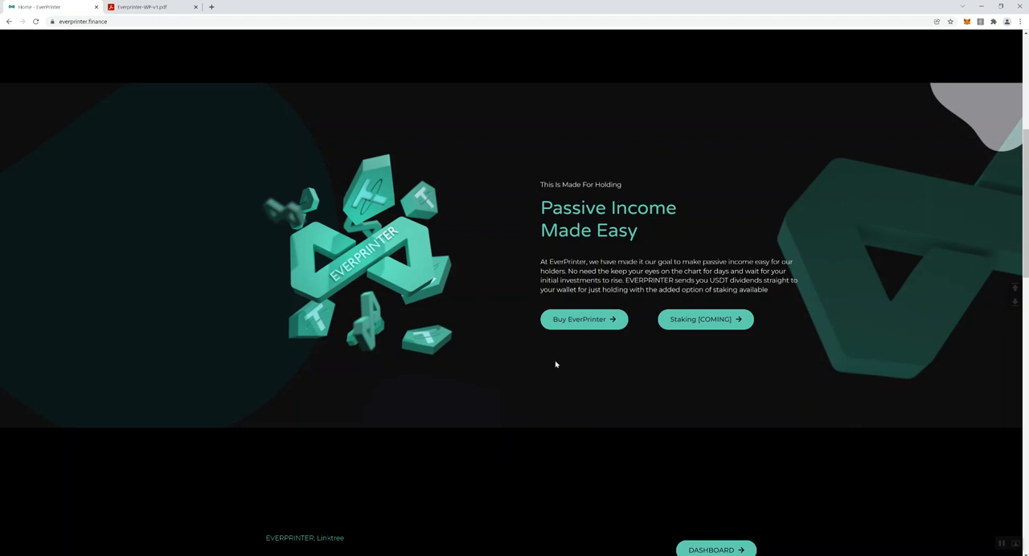
# Scroll through the buying, Telegram, price chart, contract, Twitter and whitepaper link cards.
pyautogui.scroll(-3)
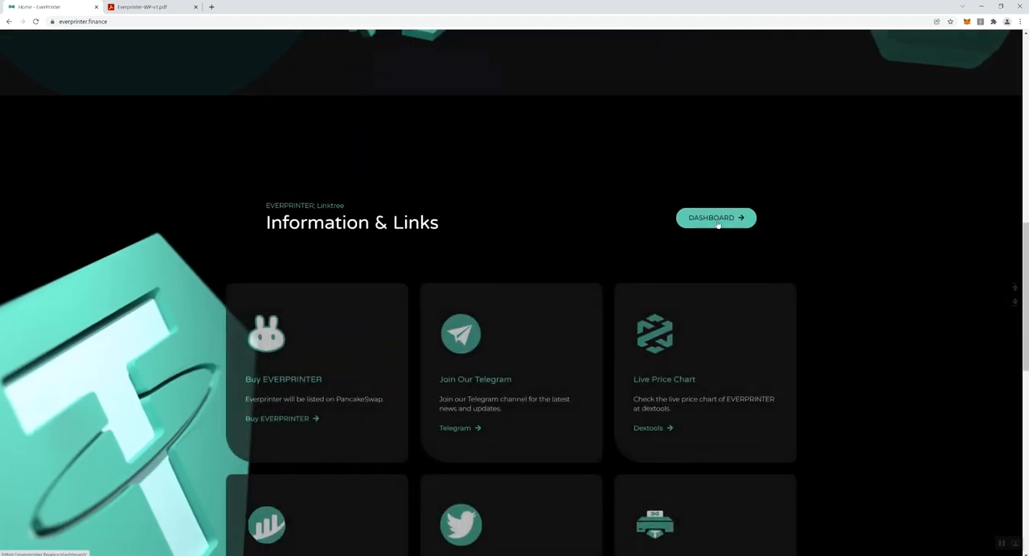
pyautogui.moveTo(600, 280)
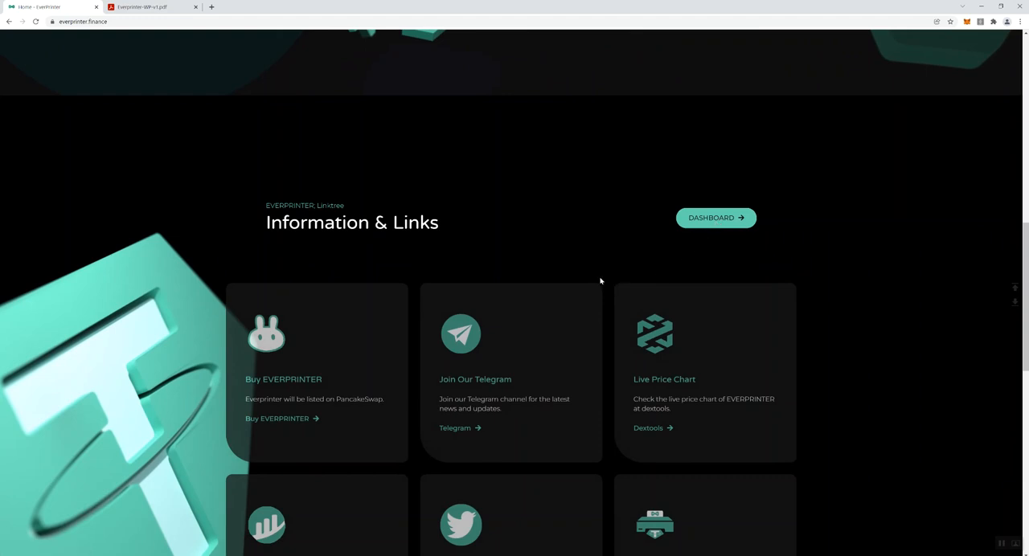
pyautogui.moveTo(620, 299)
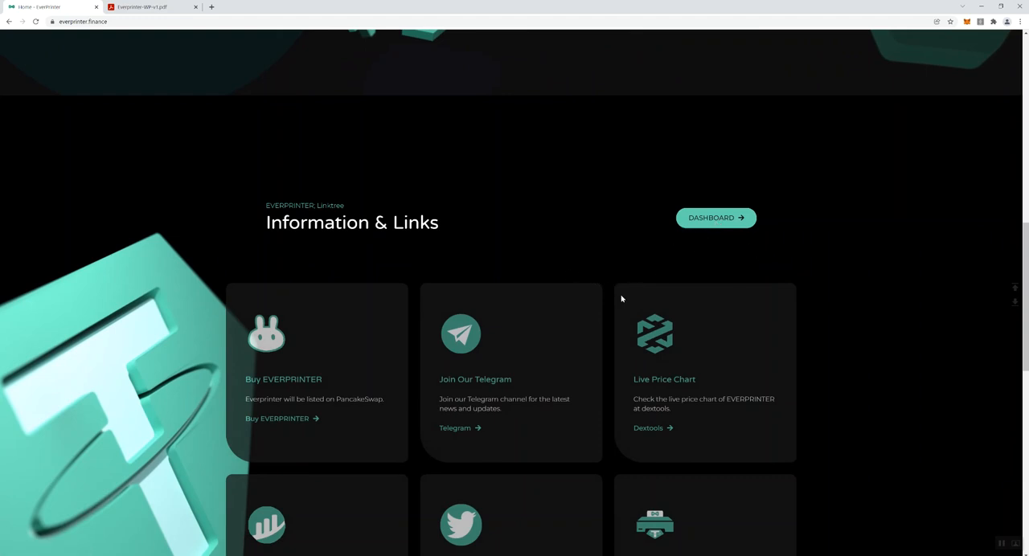
pyautogui.moveTo(617, 299)
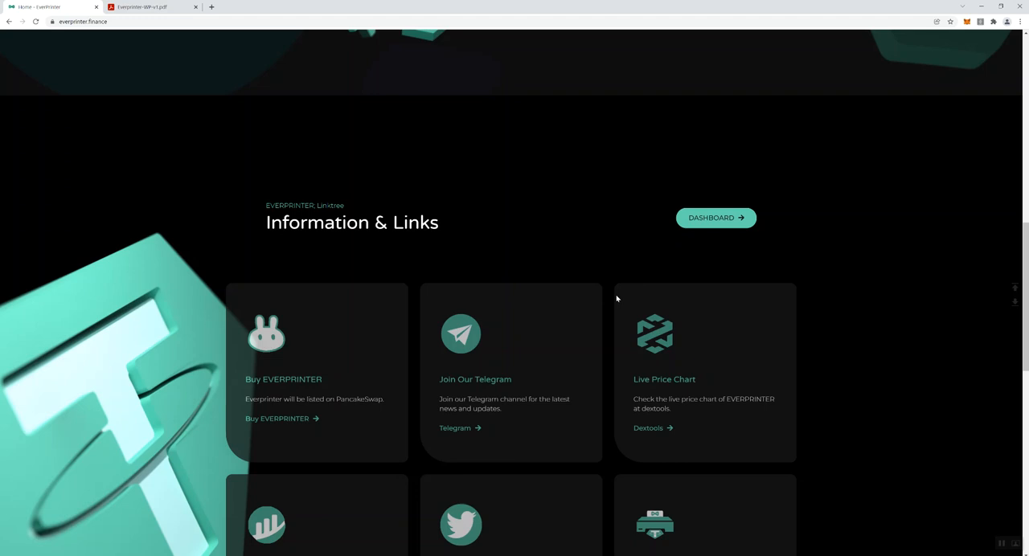
pyautogui.moveTo(571, 315)
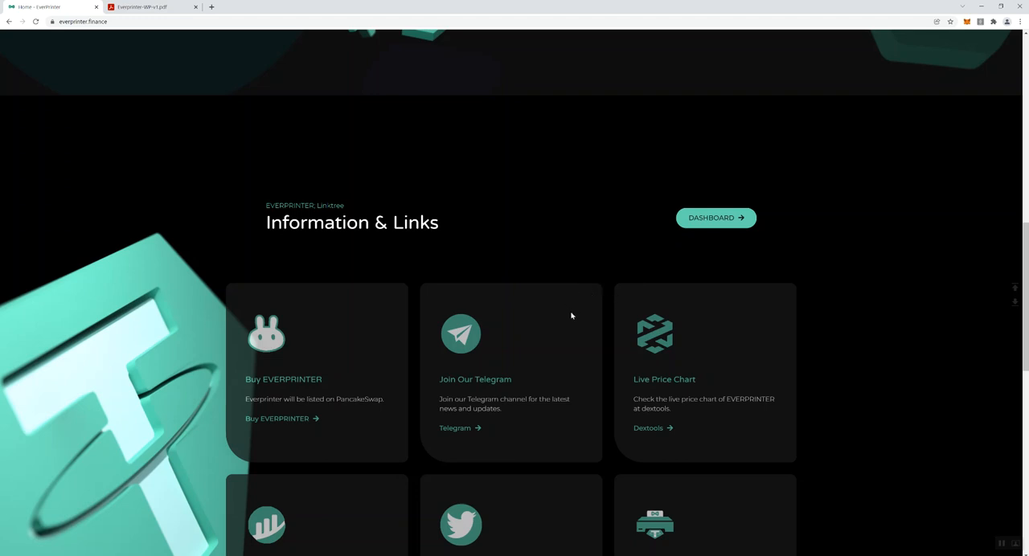
pyautogui.moveTo(428, 288)
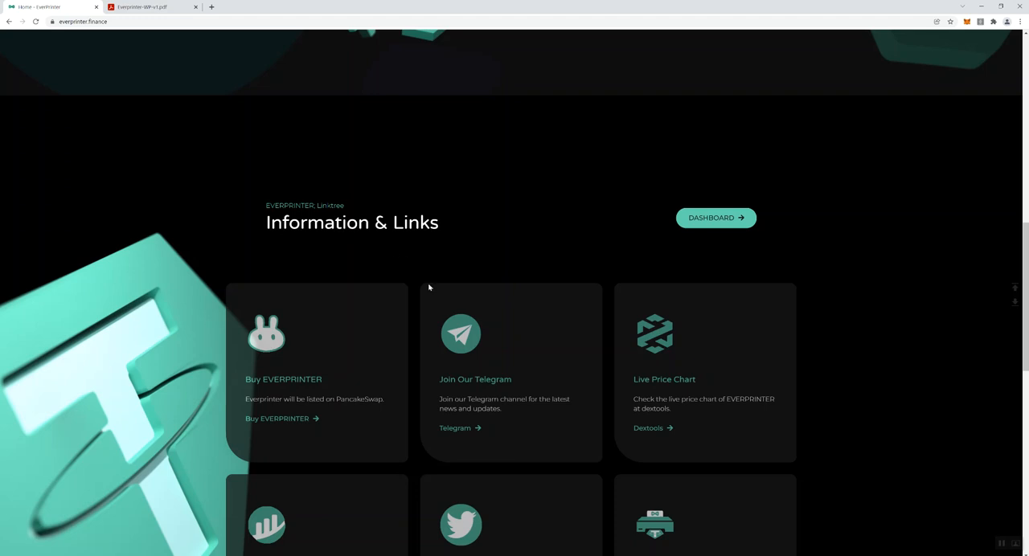
pyautogui.scroll(-3)
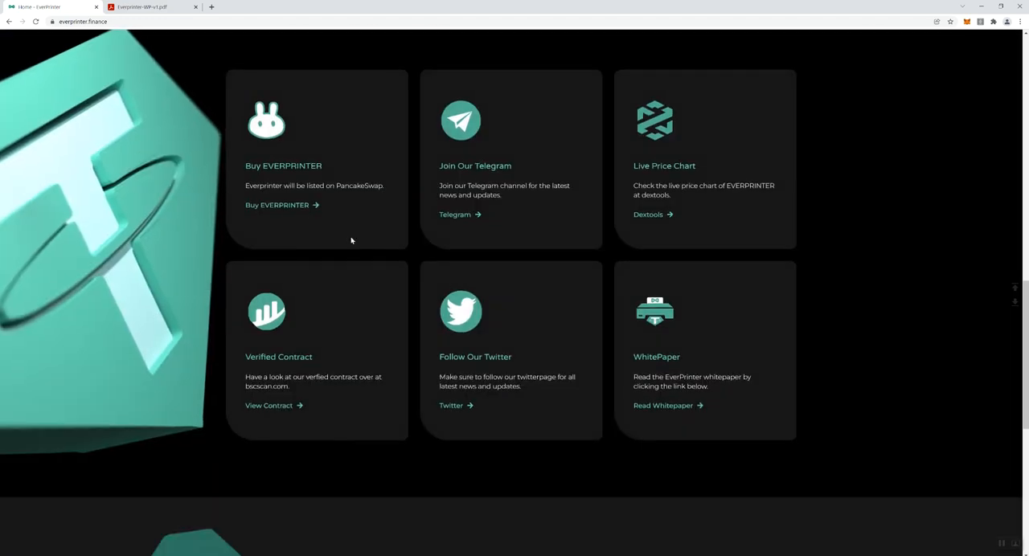
pyautogui.moveTo(301, 205)
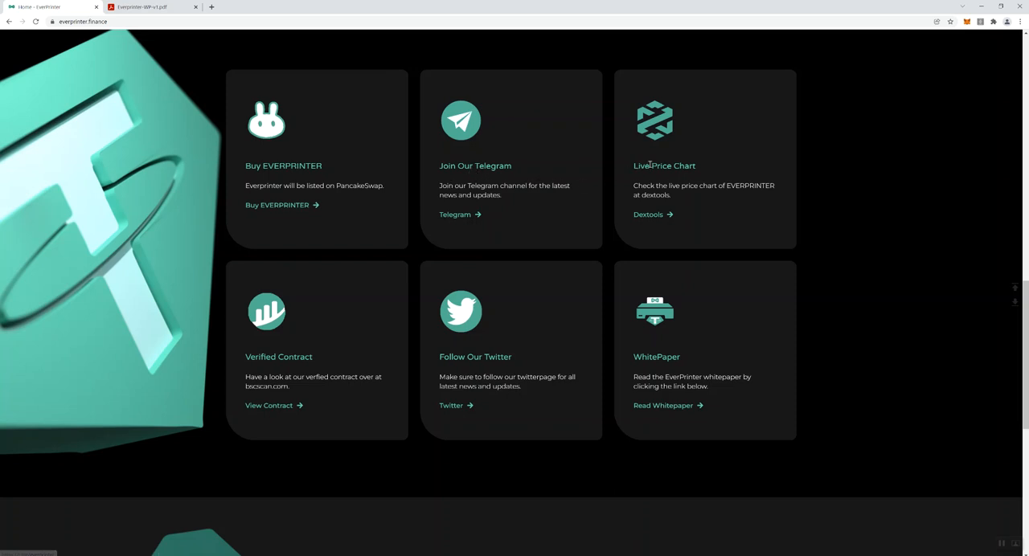
pyautogui.moveTo(646, 215)
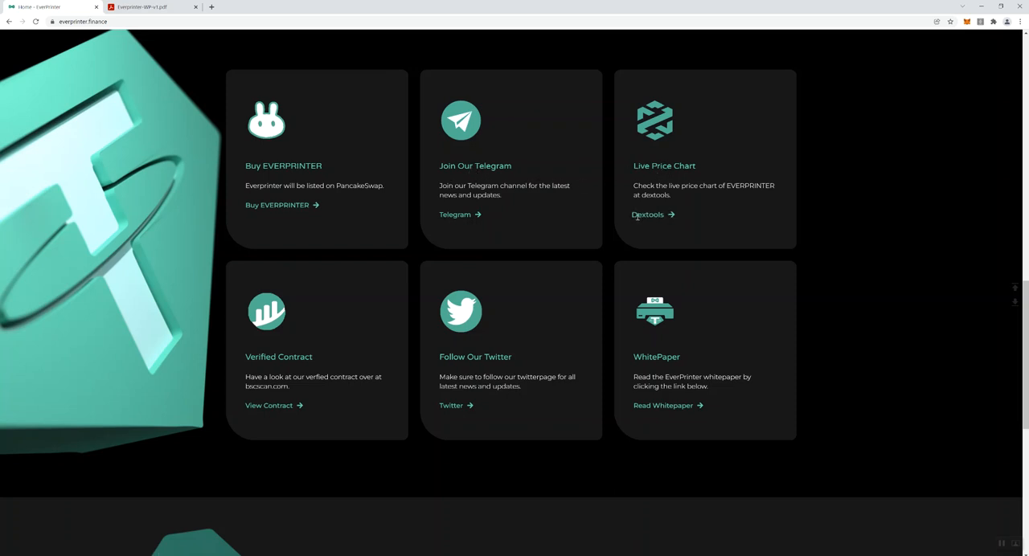
pyautogui.moveTo(470, 247)
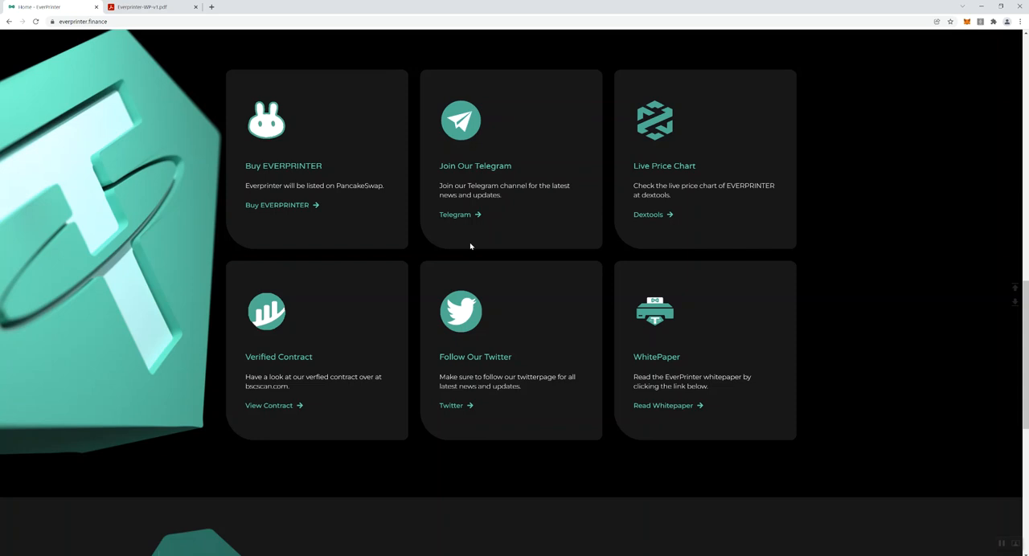
pyautogui.moveTo(688, 242)
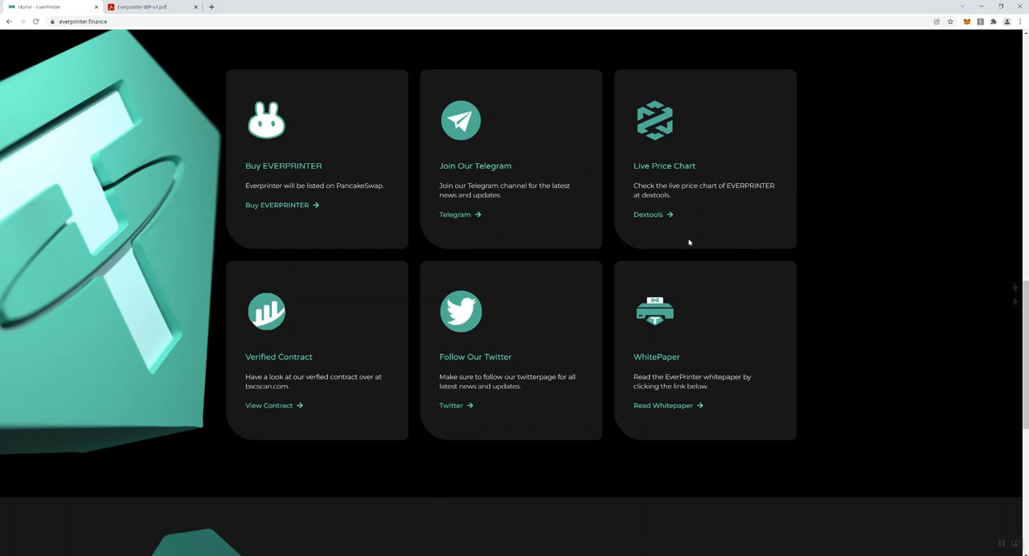
pyautogui.moveTo(335, 344)
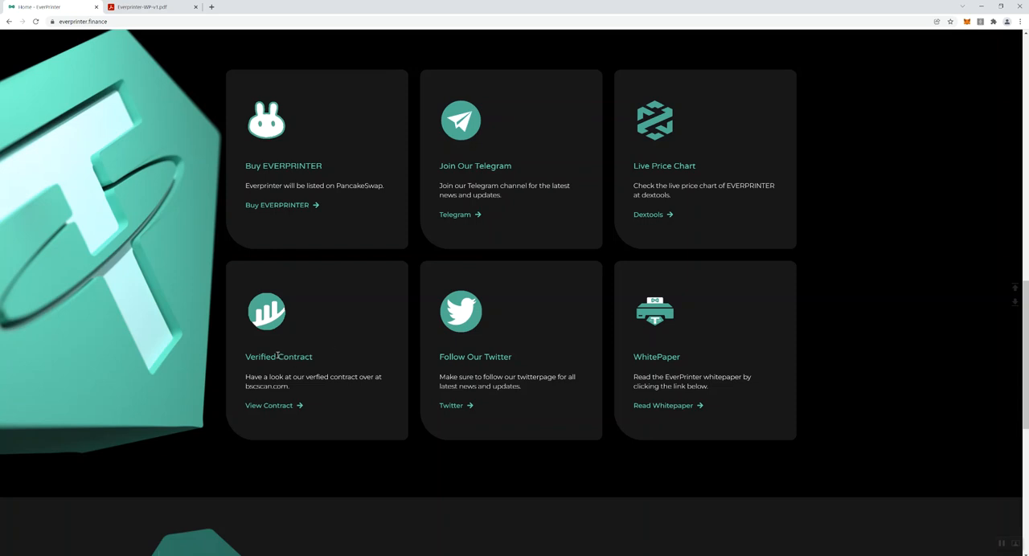
pyautogui.moveTo(659, 331)
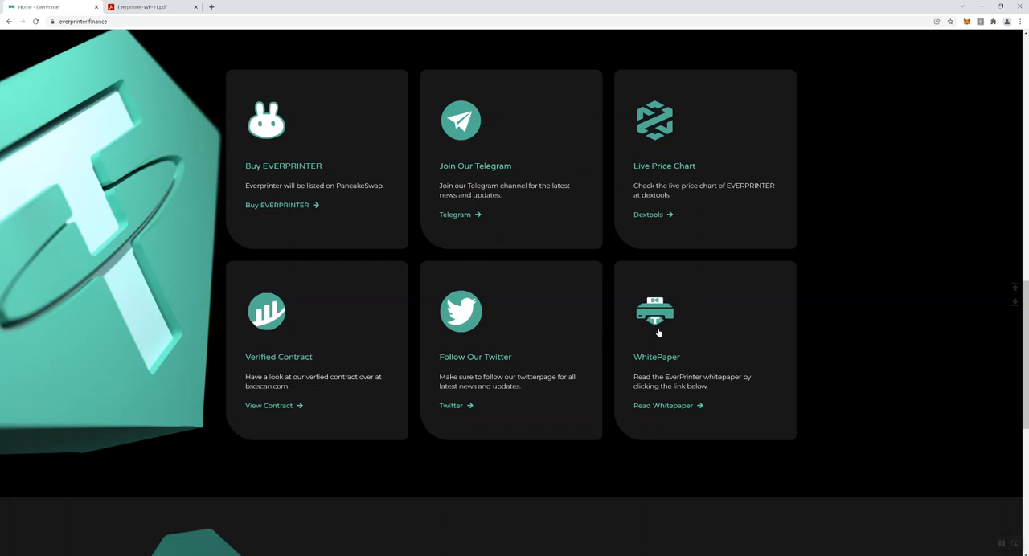
pyautogui.scroll(-3)
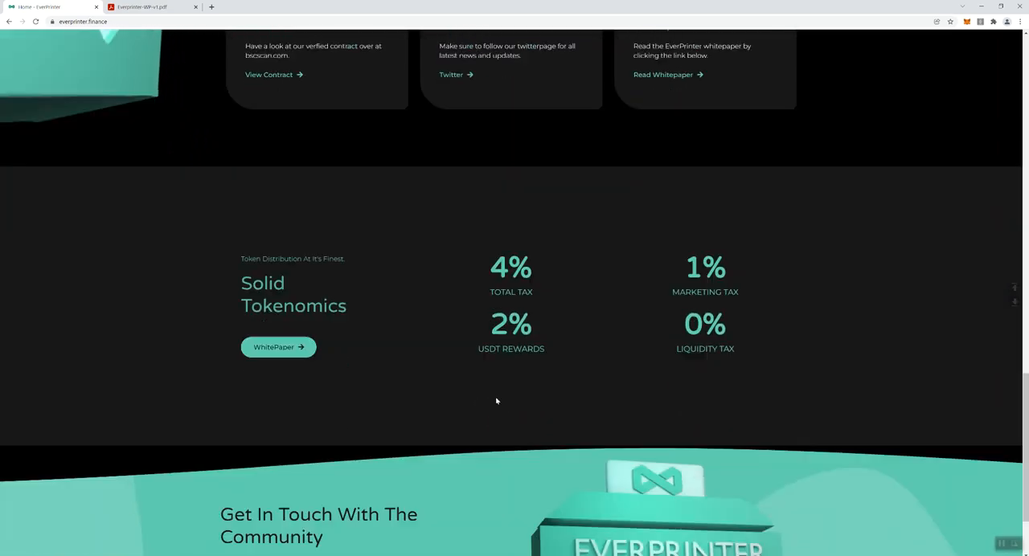
pyautogui.scroll(3)
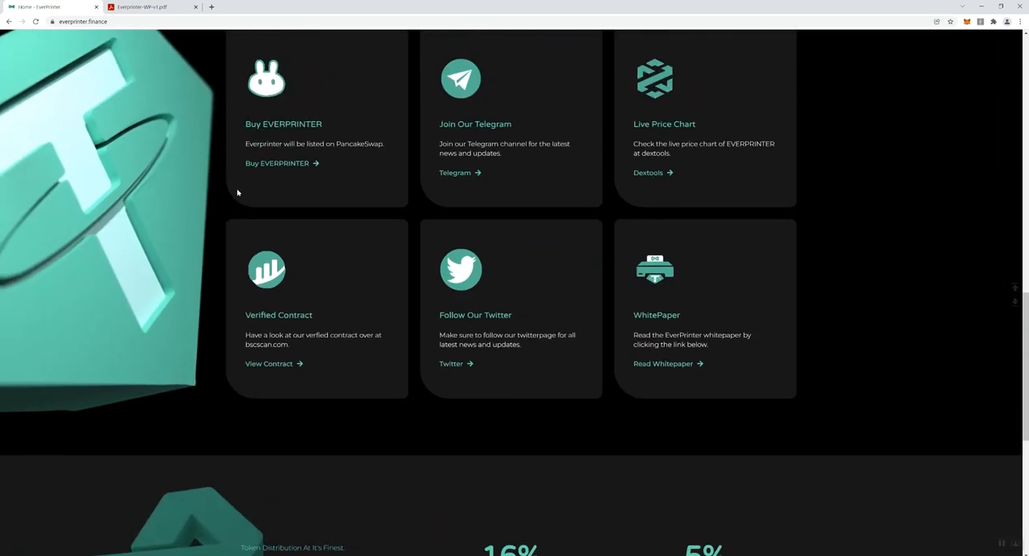
pyautogui.moveTo(655, 281)
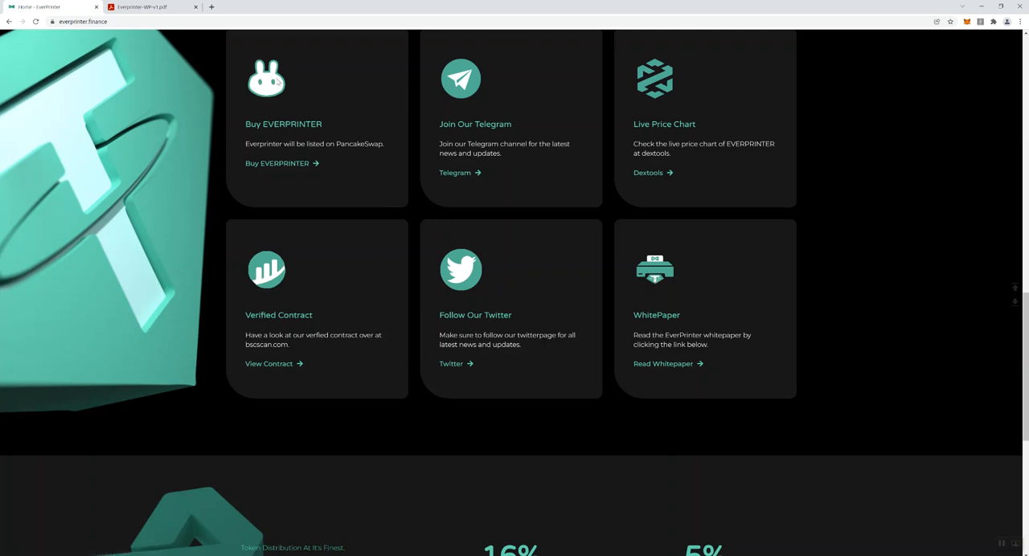
pyautogui.moveTo(861, 258)
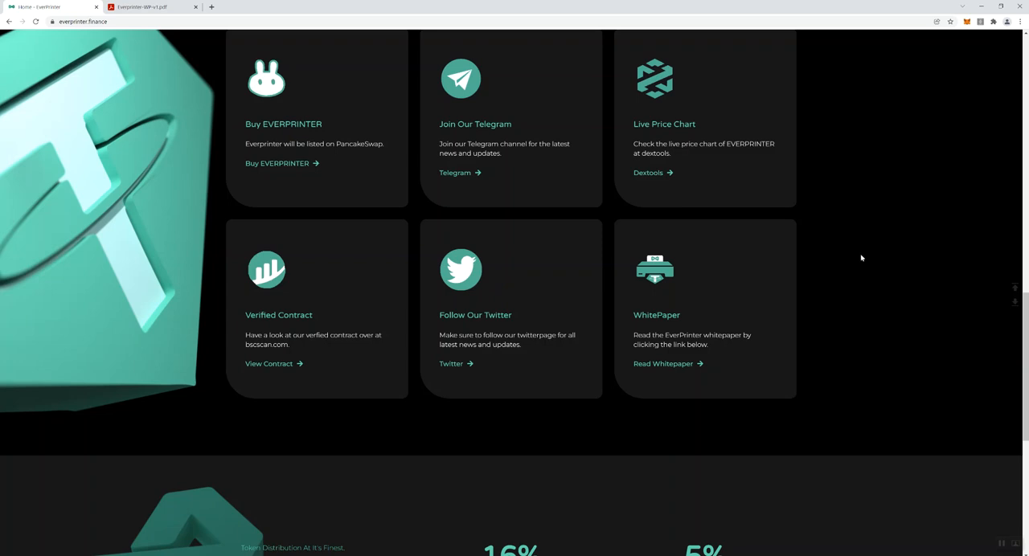
# Scroll to the tokenomics taxes (16% total, 9% USDT rewards) and the community section.
pyautogui.scroll(-3)
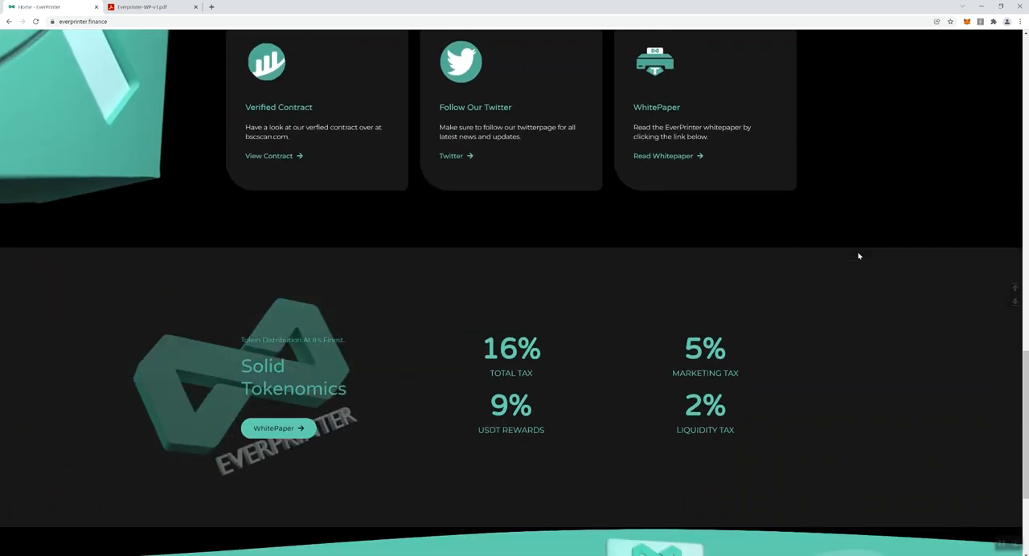
pyautogui.moveTo(793, 246)
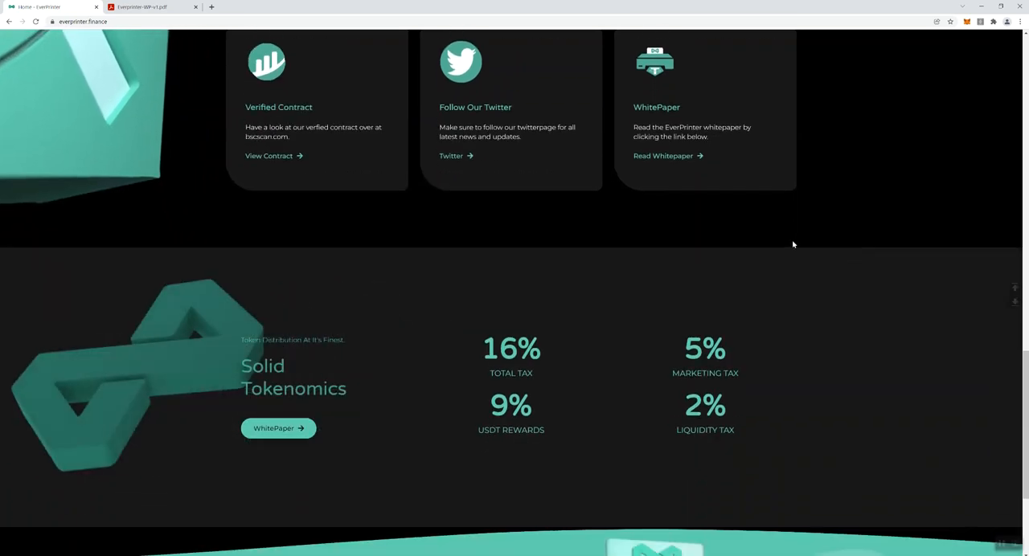
pyautogui.scroll(-3)
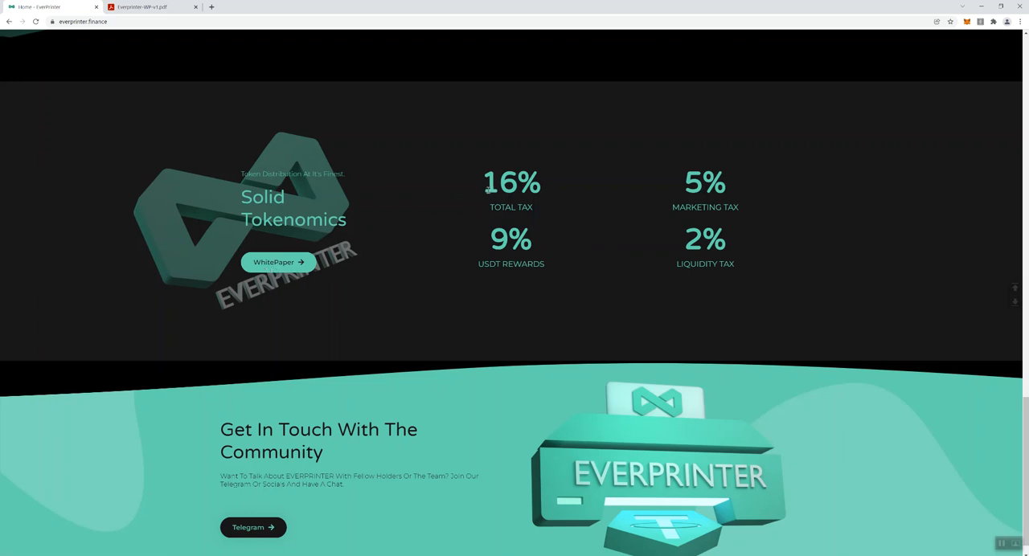
pyautogui.moveTo(487, 227)
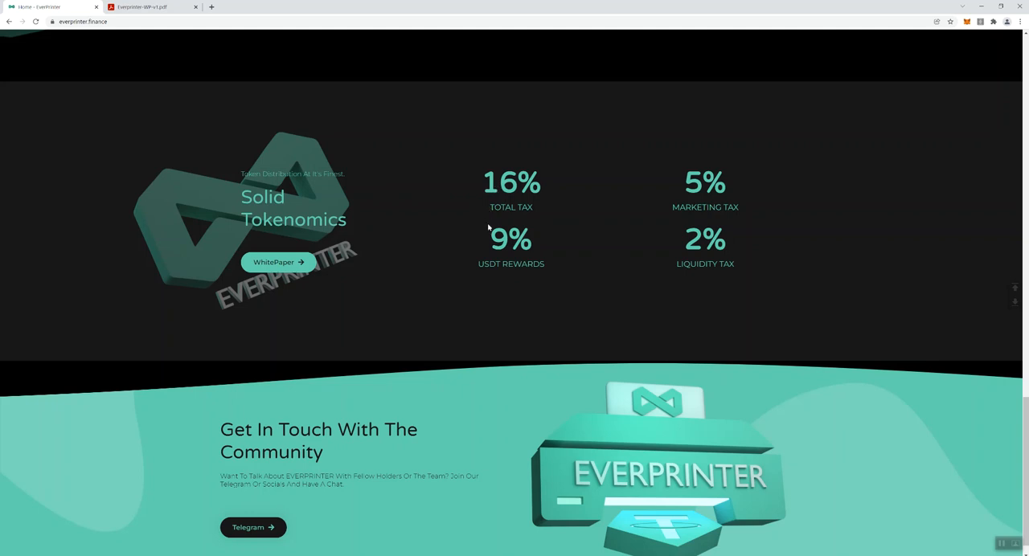
pyautogui.moveTo(498, 237)
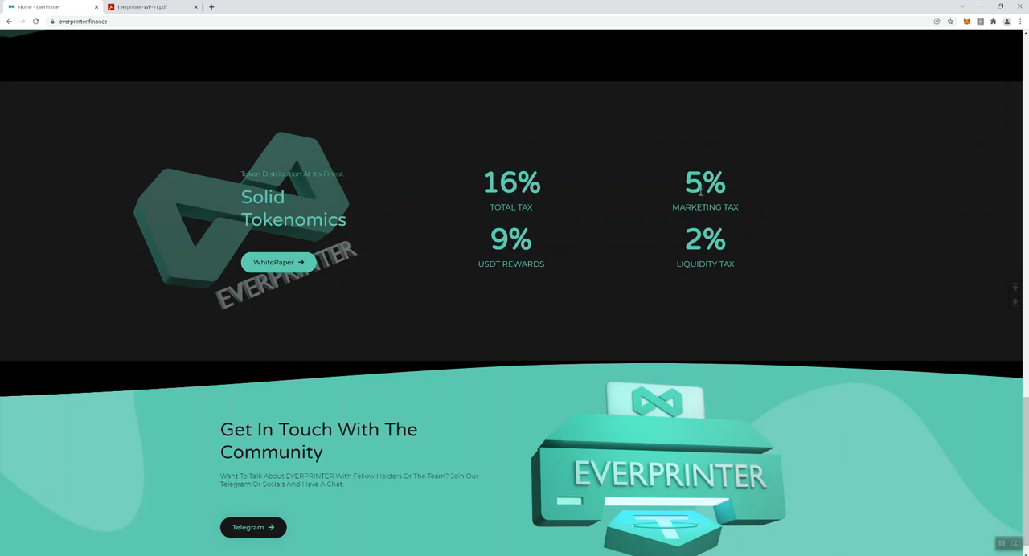
pyautogui.moveTo(440, 316)
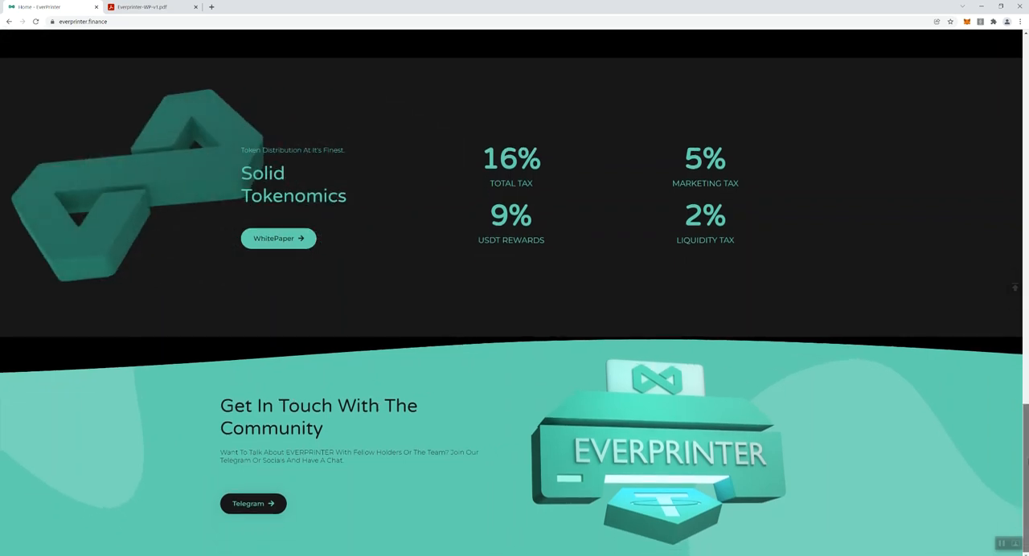
pyautogui.scroll(3)
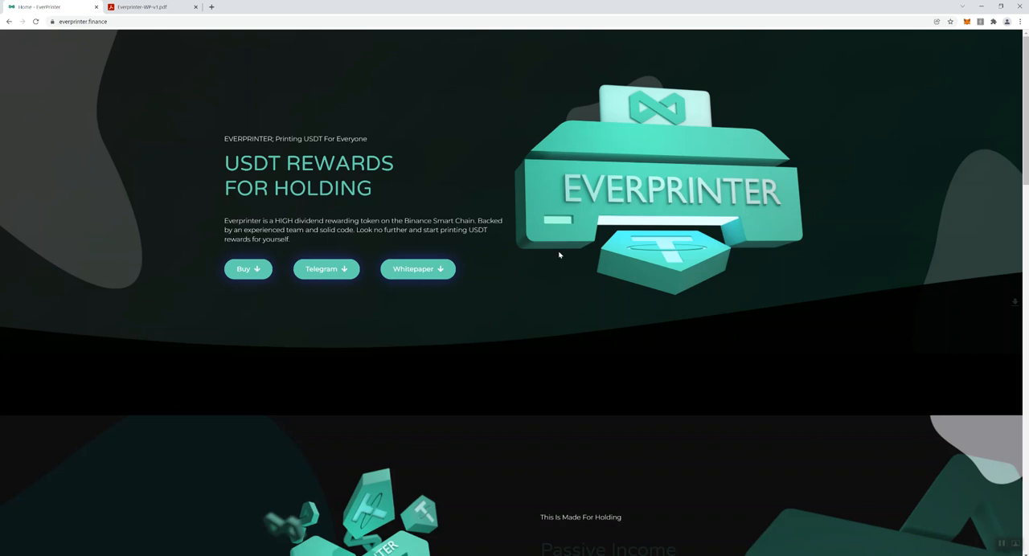
pyautogui.moveTo(373, 393)
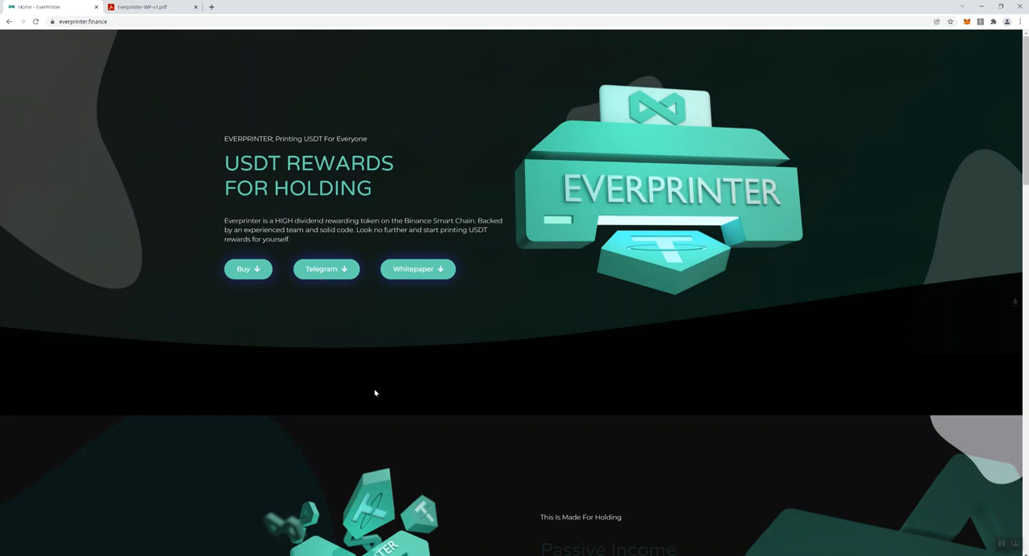
pyautogui.moveTo(998, 532)
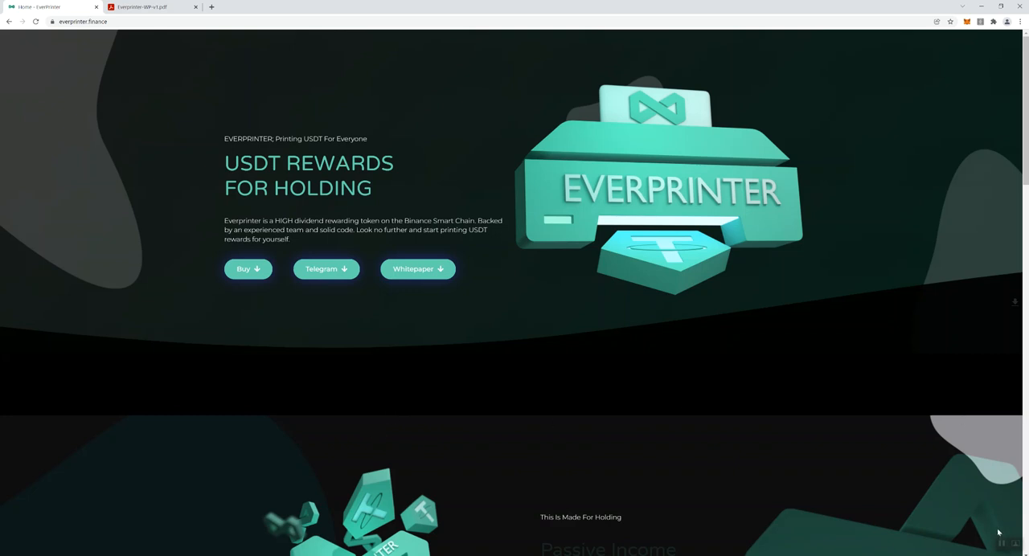